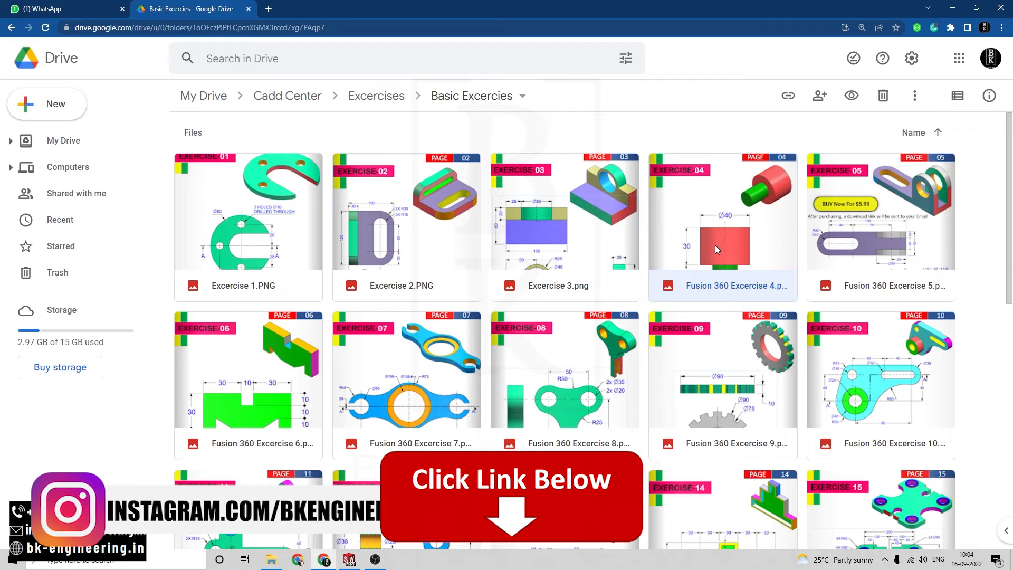
- Preview the Fusion 360 Exercise 4 reference drawing of the stepped shaft
{"action": "double_click", "coordinate": [722, 215]}
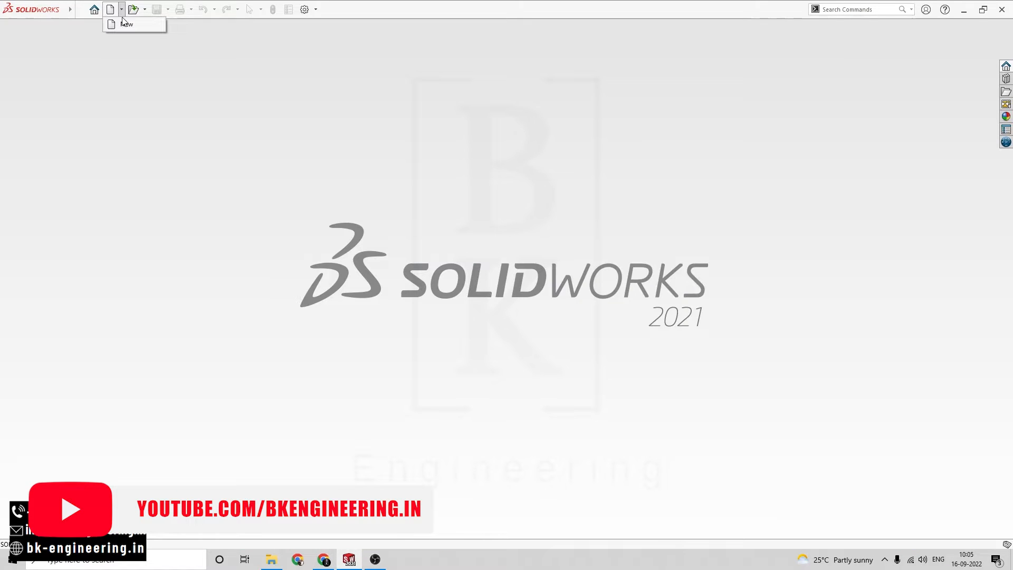
- Create a new part and start a sketch on the Front Plane
{"action": "left_click", "coordinate": [126, 25]}
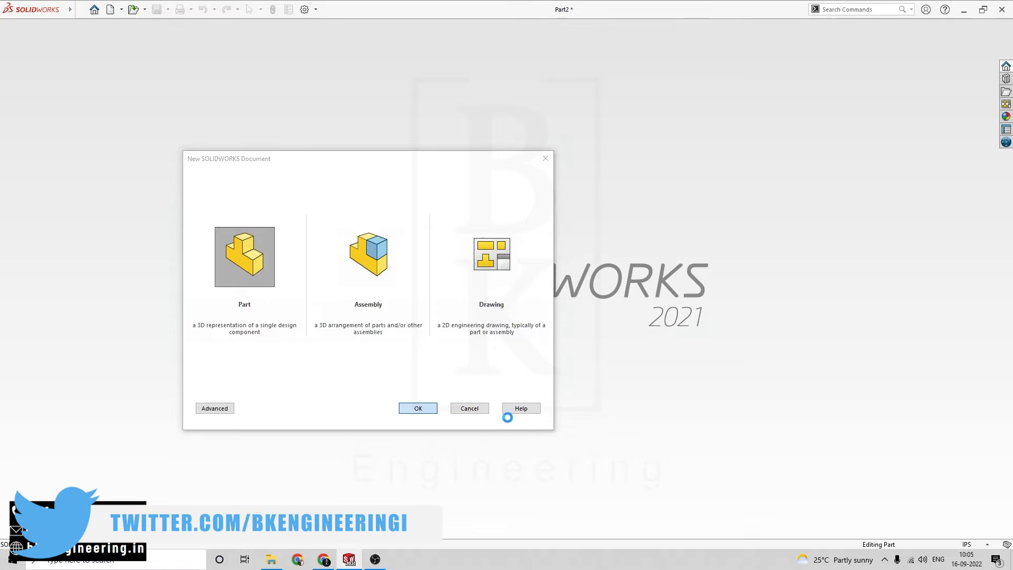
{"action": "left_click", "coordinate": [418, 408]}
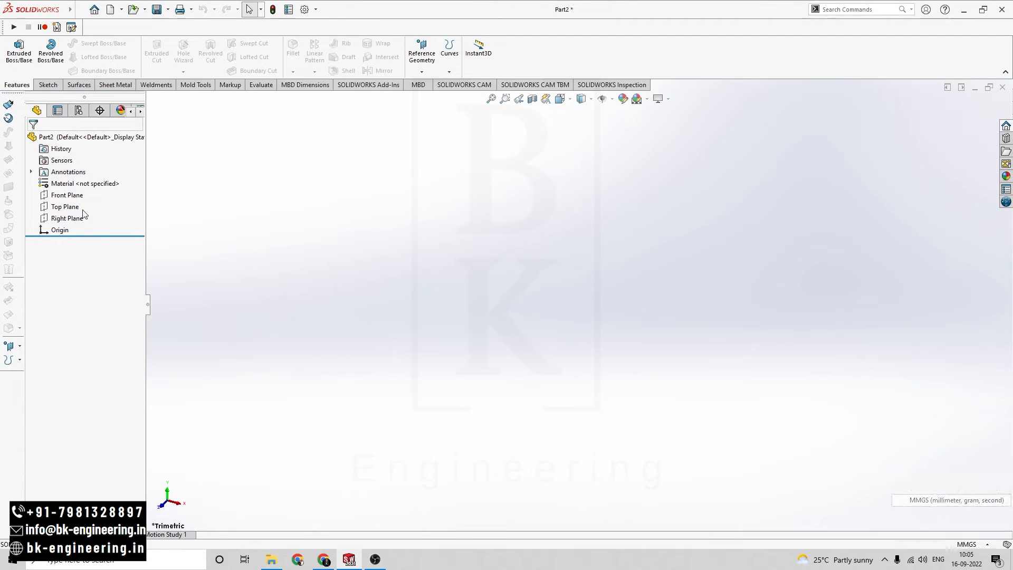
{"action": "left_click", "coordinate": [67, 194]}
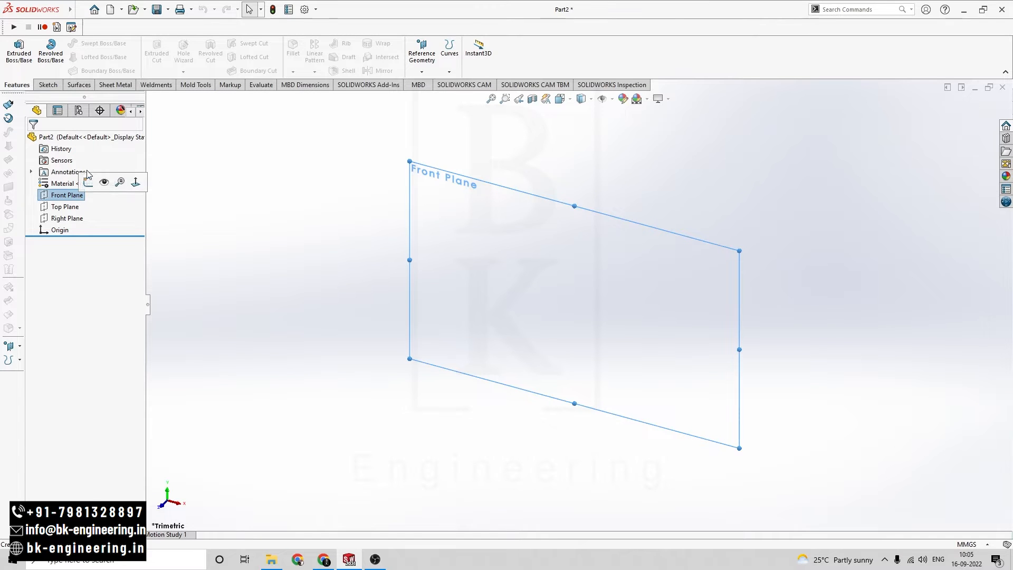
{"action": "left_click", "coordinate": [298, 560]}
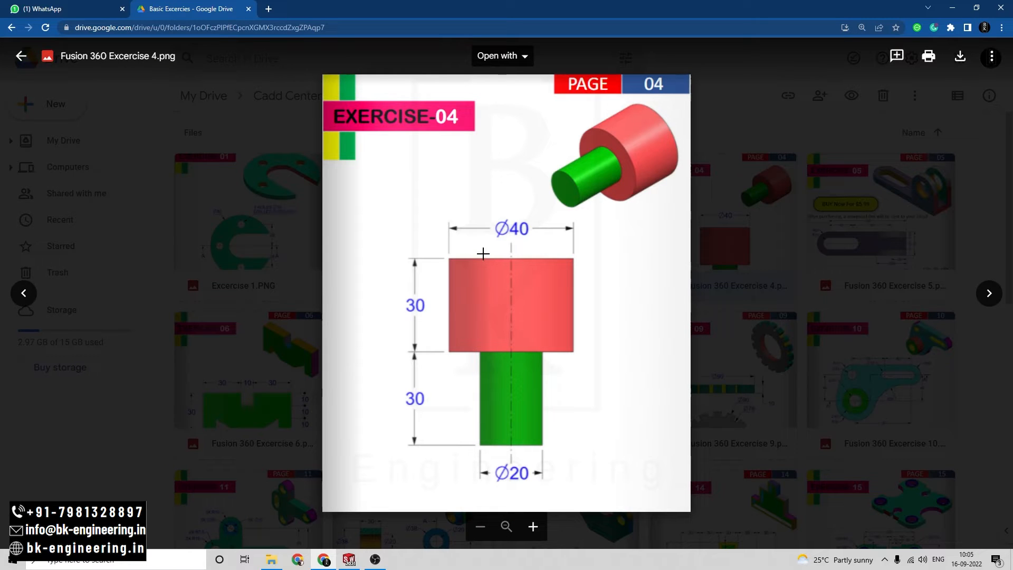
{"action": "key", "text": "alt+tab"}
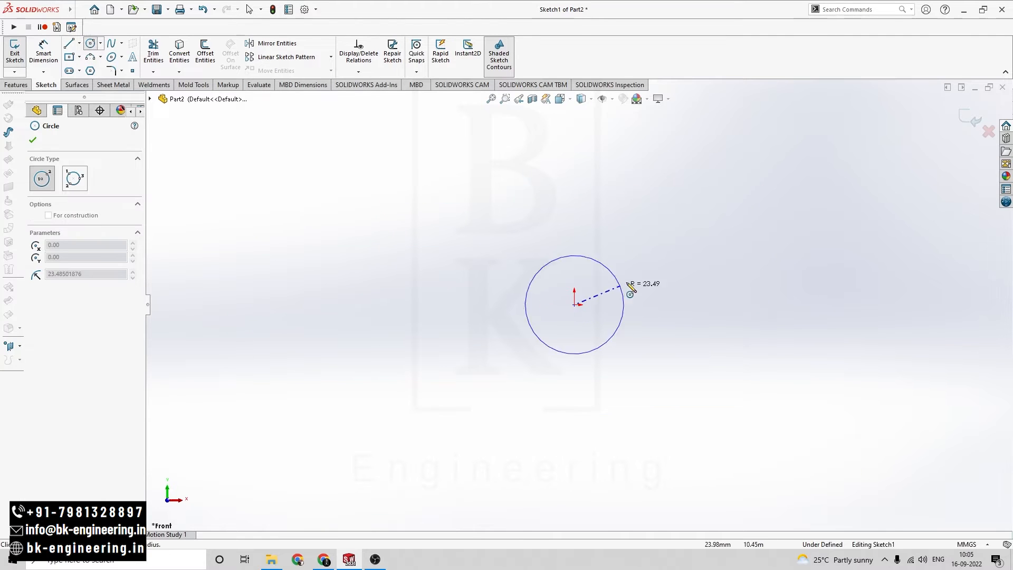
- Draw a circle at the origin and dimension its diameter to 40 mm
{"action": "left_click", "coordinate": [32, 140]}
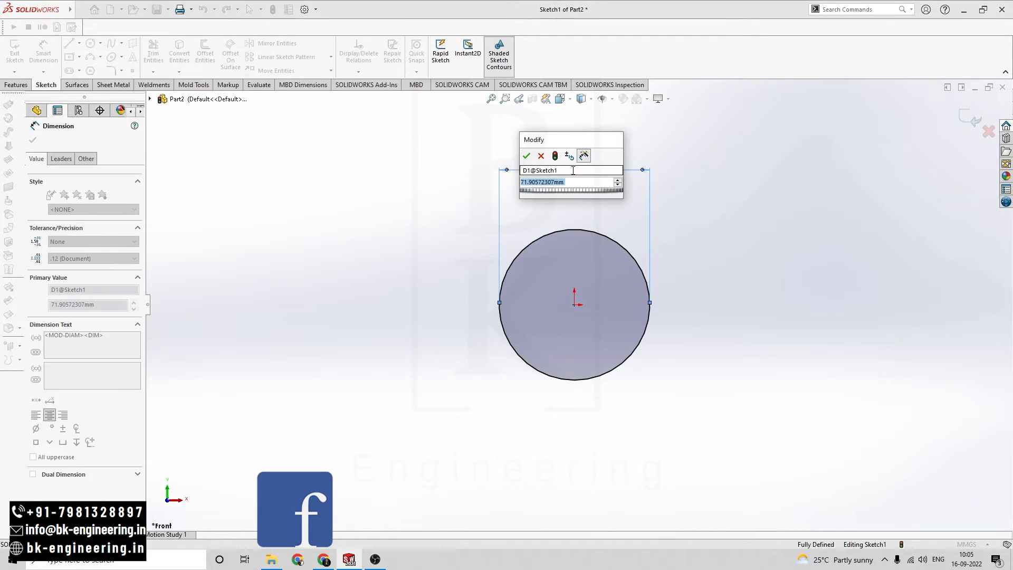
{"action": "left_click", "coordinate": [527, 156]}
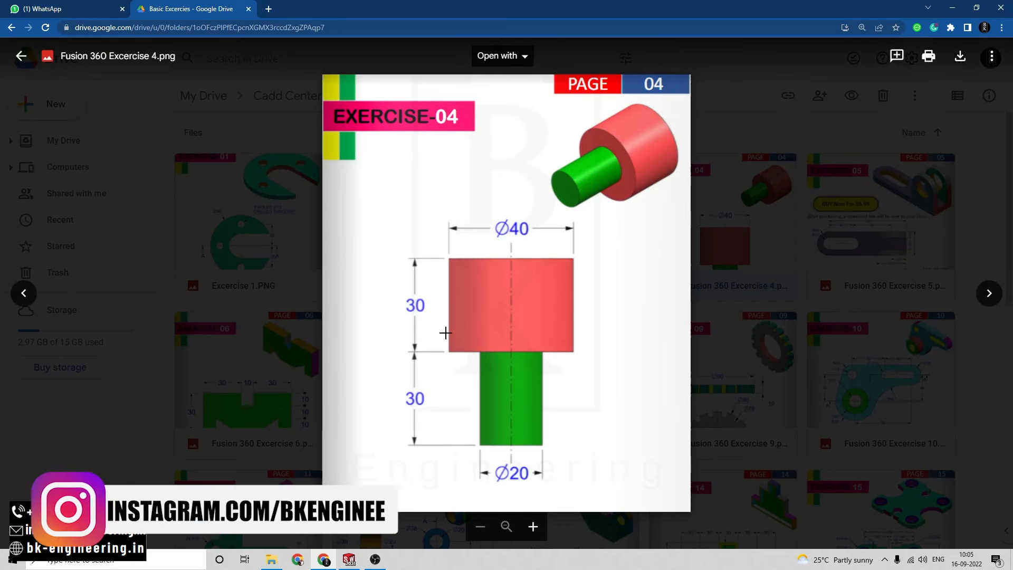
{"action": "left_click", "coordinate": [349, 560]}
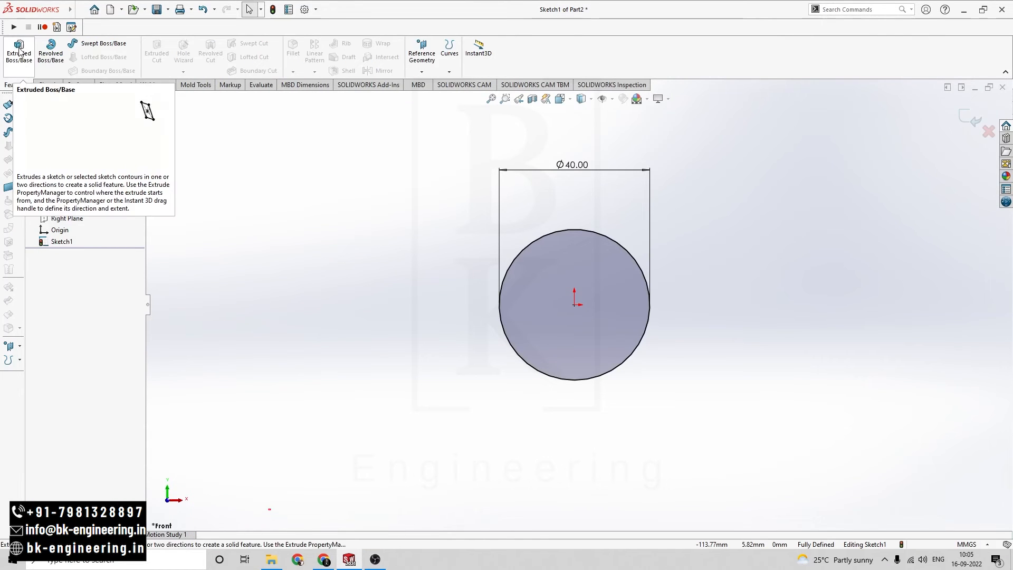
- Extrude the 40 mm circle 30 mm into a cylinder, checking the reference drawing
{"action": "left_click", "coordinate": [18, 53]}
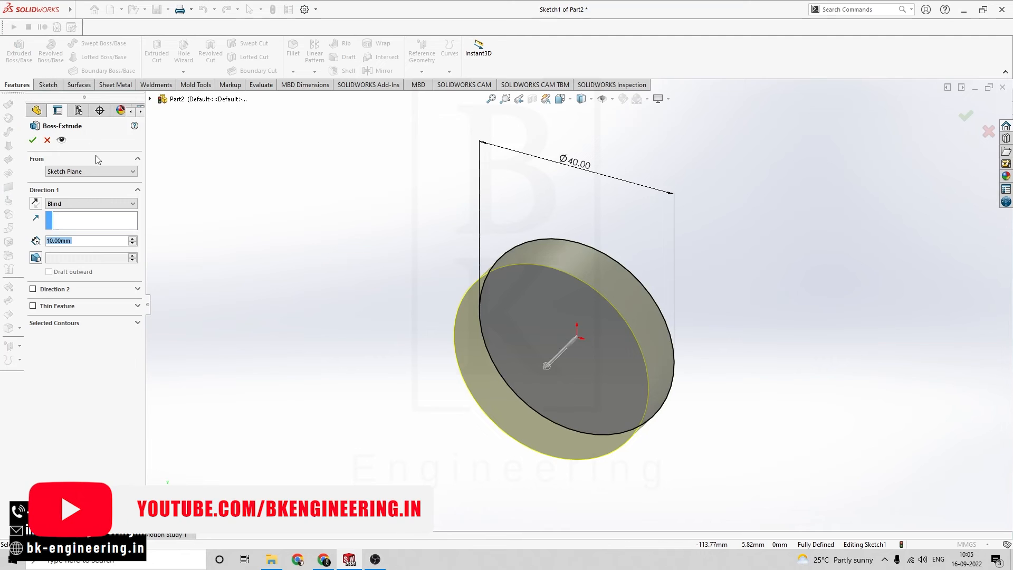
{"action": "left_click", "coordinate": [88, 241]}
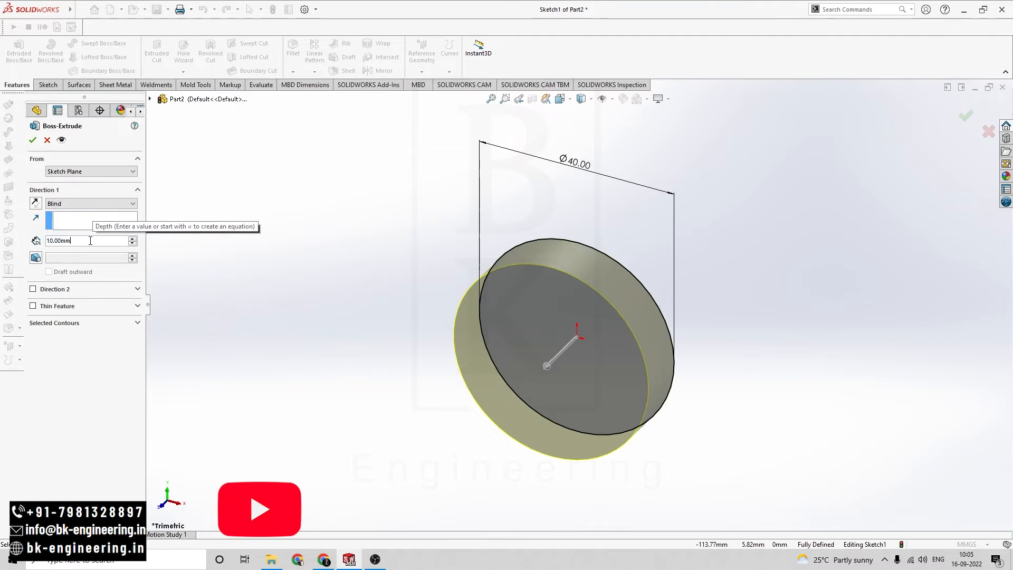
{"action": "type", "text": "3"}
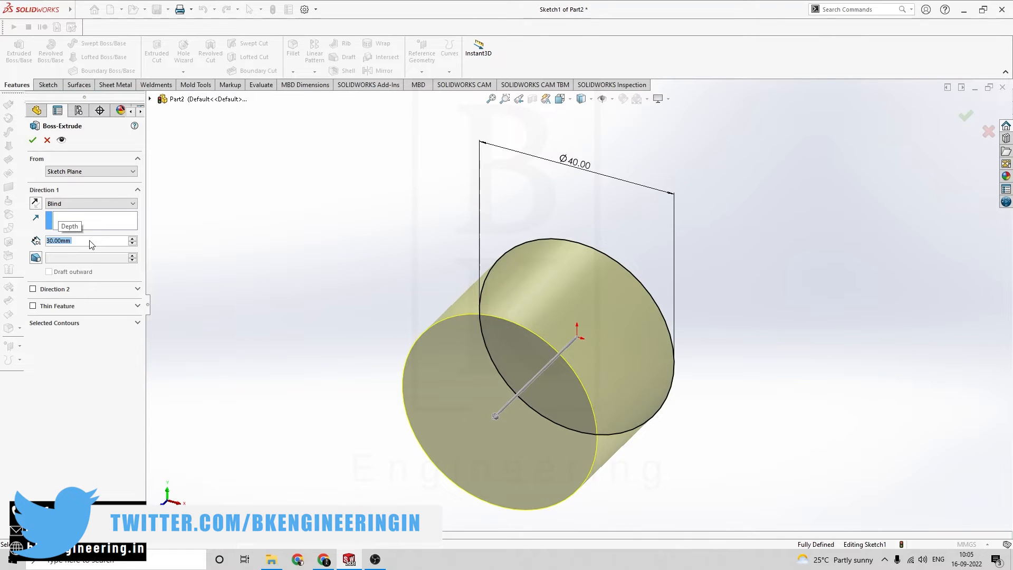
{"action": "left_click", "coordinate": [32, 140]}
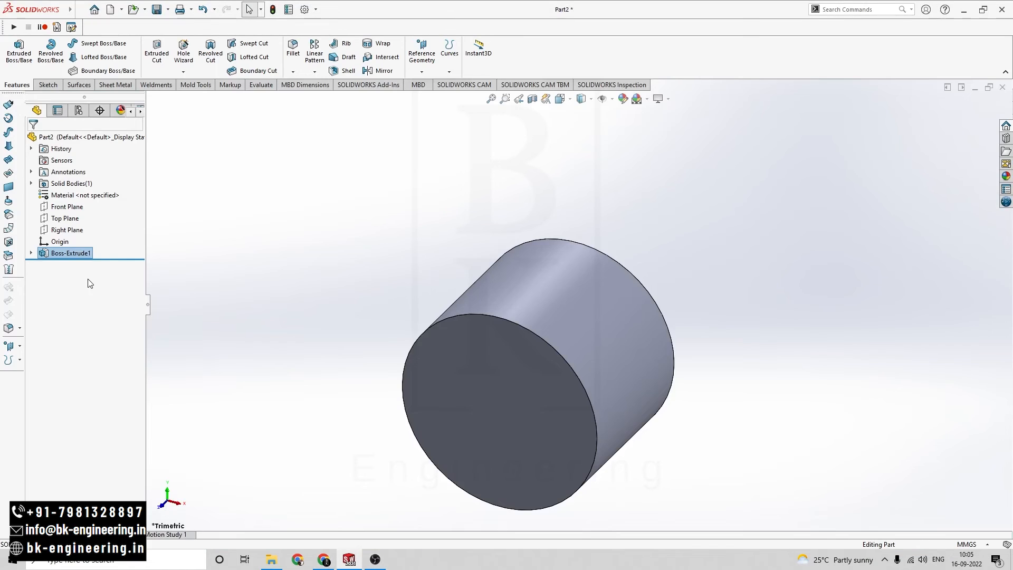
{"action": "left_click", "coordinate": [323, 560]}
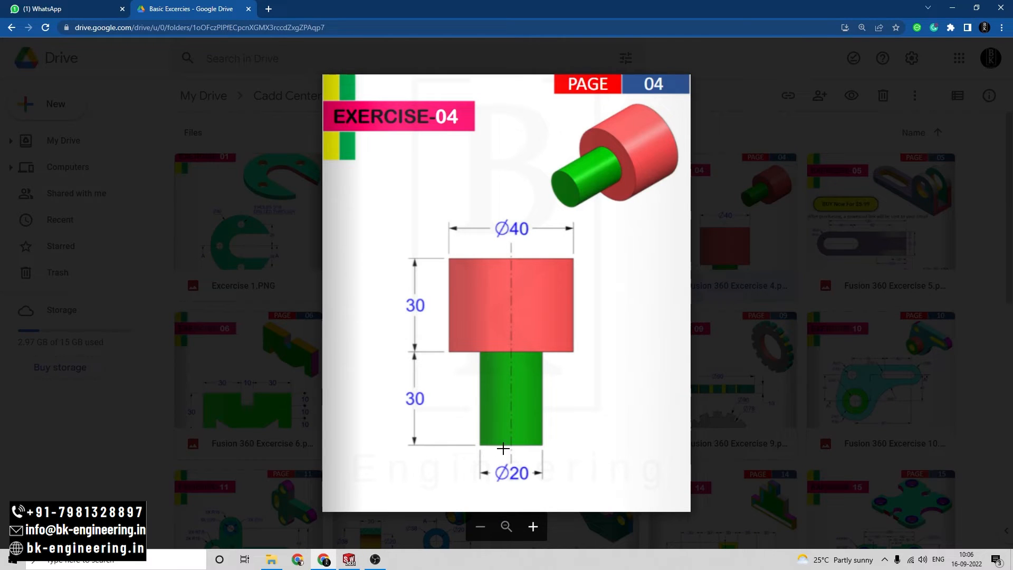
{"action": "left_click", "coordinate": [350, 559]}
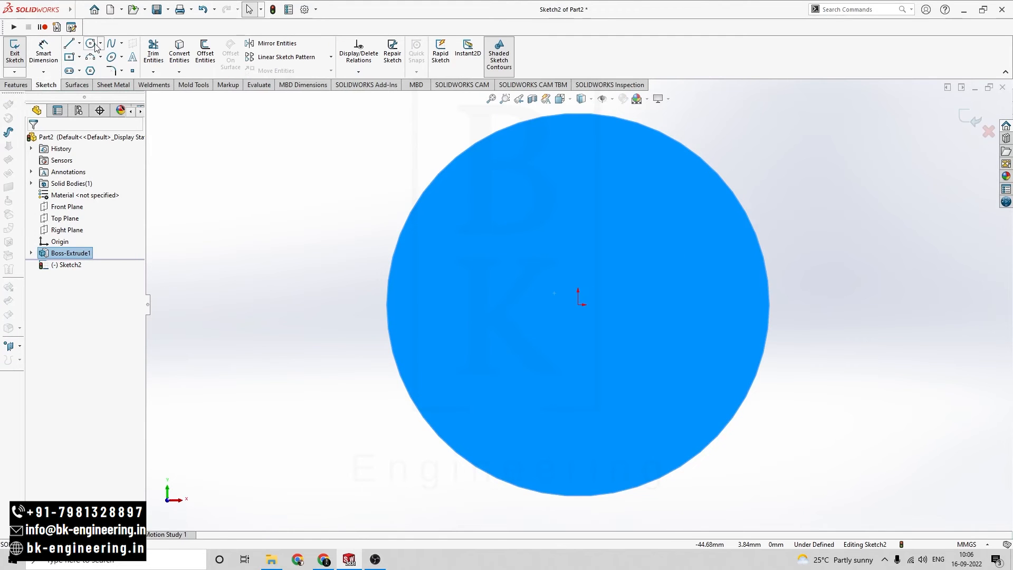
- Draw a circle at the origin on the end face, dimensioned to 20 mm diameter
{"action": "left_click", "coordinate": [91, 43]}
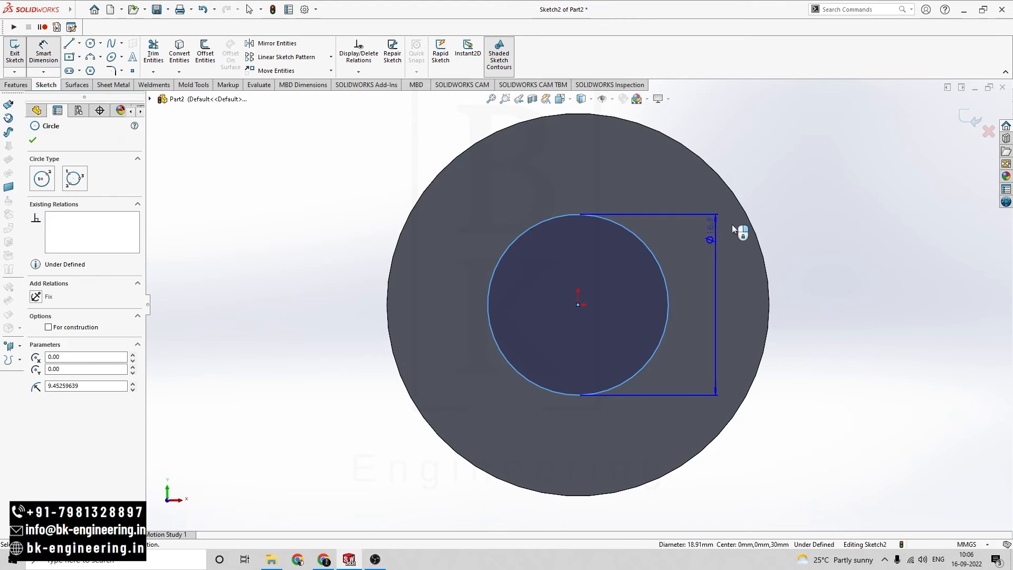
{"action": "left_click", "coordinate": [716, 240]}
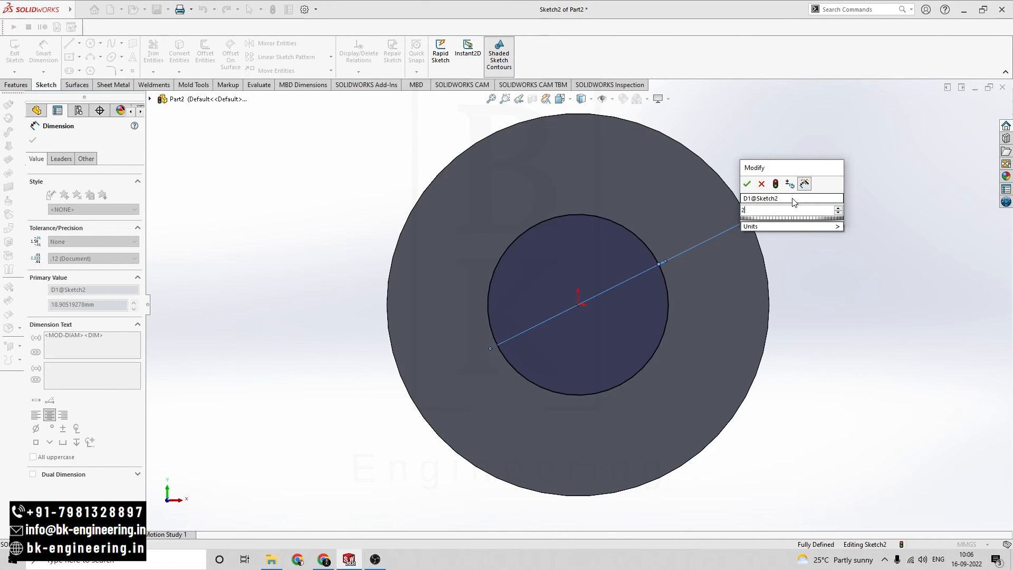
{"action": "left_click", "coordinate": [747, 184]}
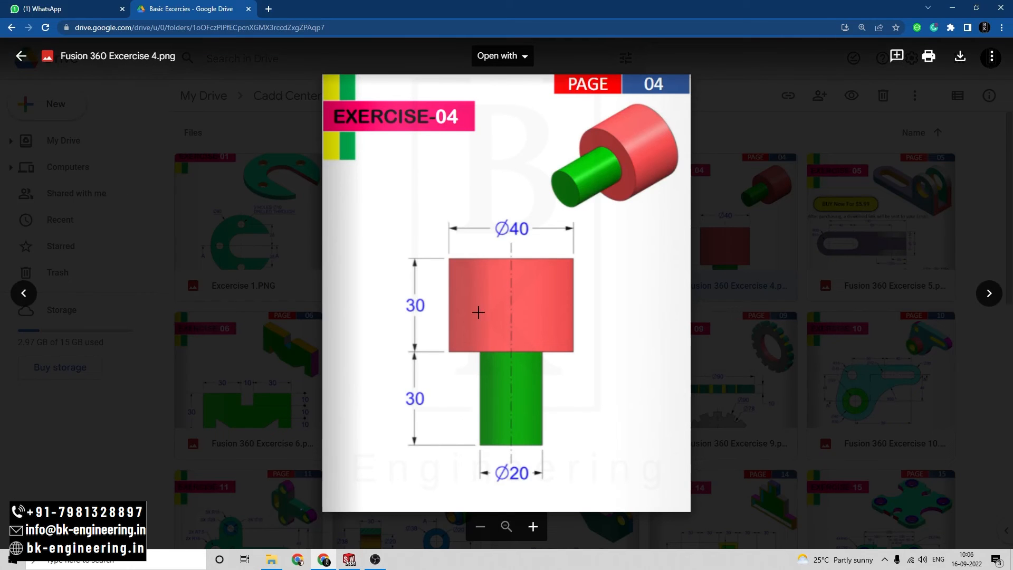
{"action": "left_click", "coordinate": [349, 559]}
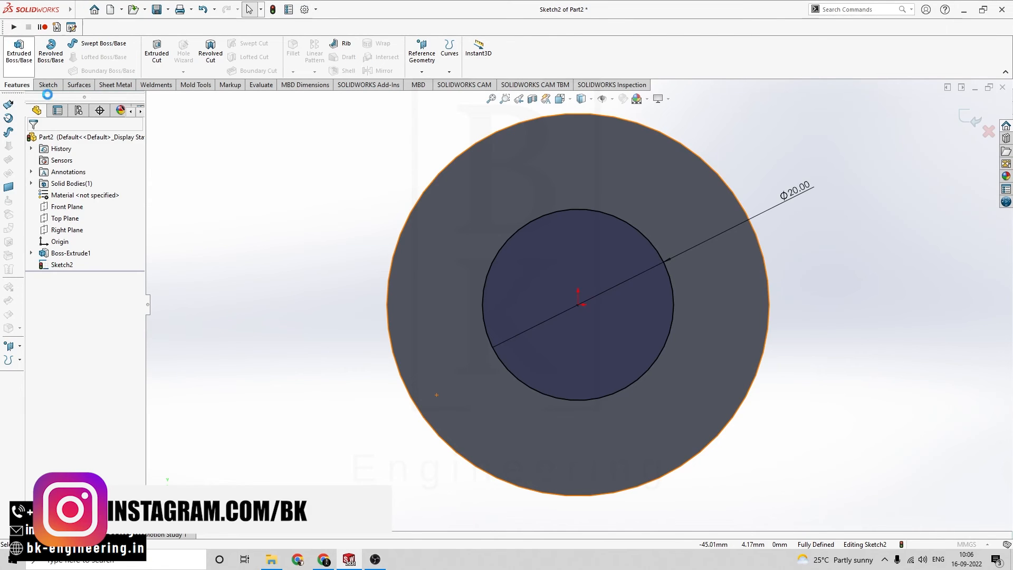
- Extrude the 20 mm circle 30 mm as a merged boss forming the stepped shaft
{"action": "left_click", "coordinate": [18, 53]}
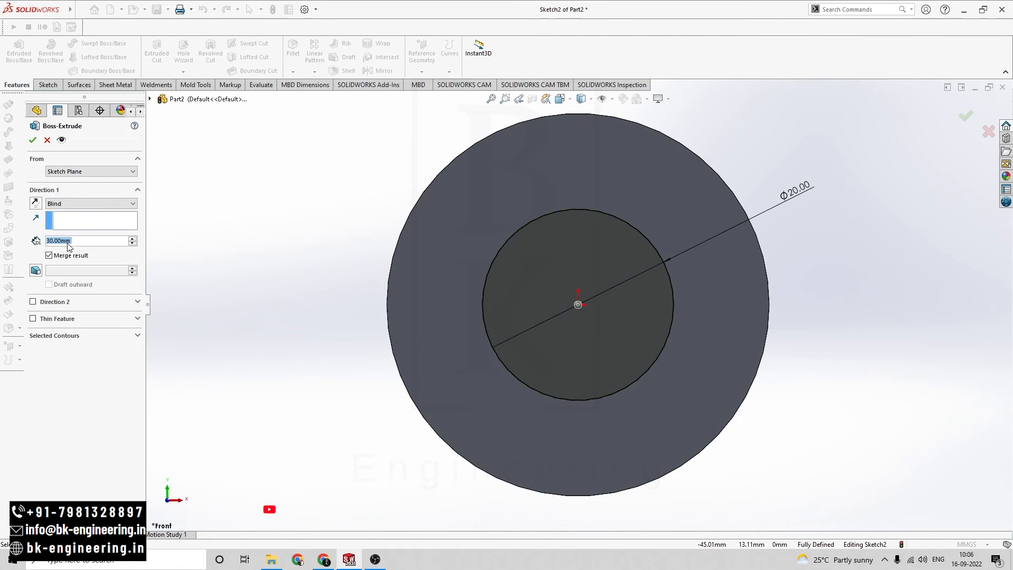
{"action": "left_click", "coordinate": [33, 140]}
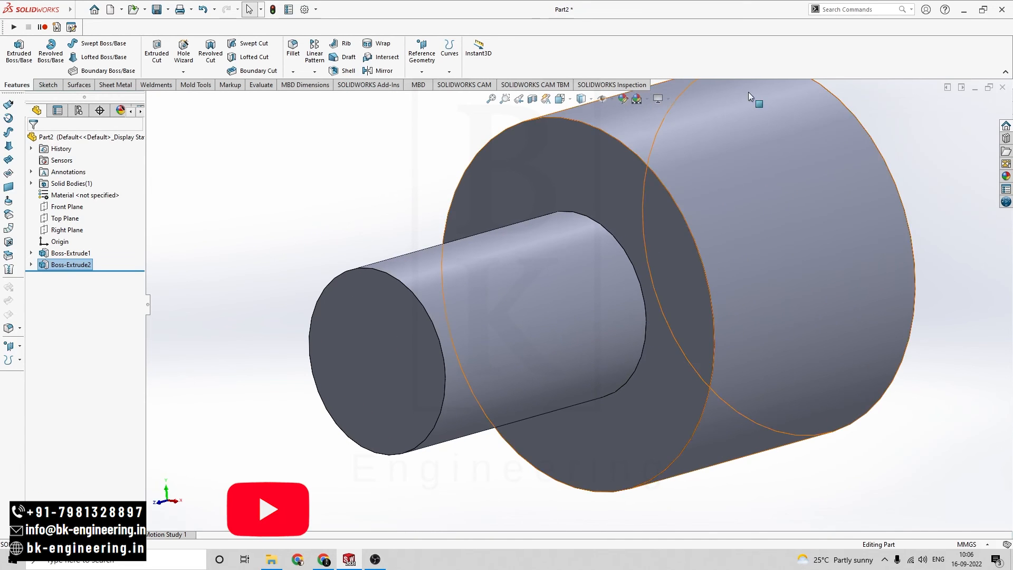
{"action": "left_click", "coordinate": [560, 99]}
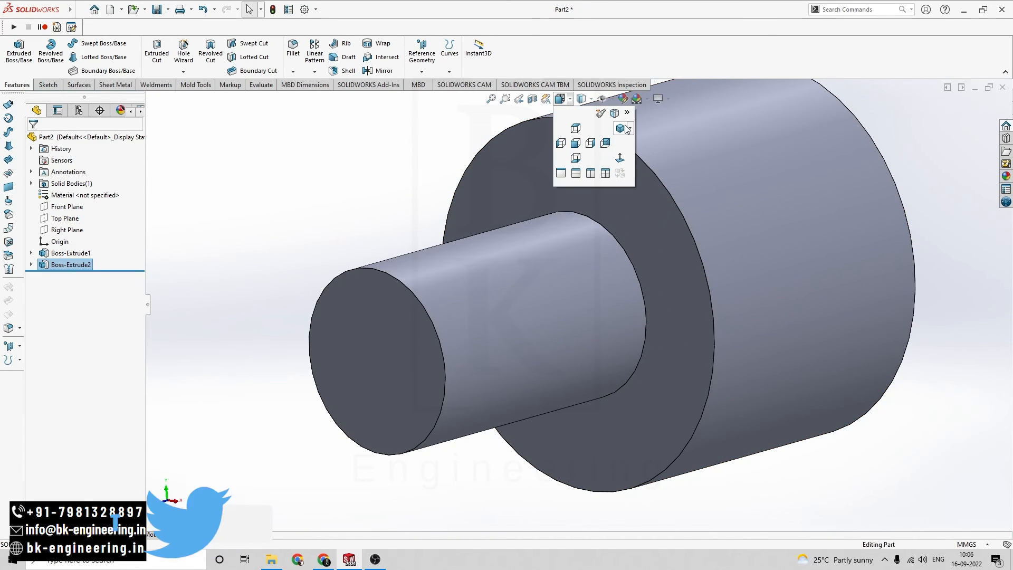